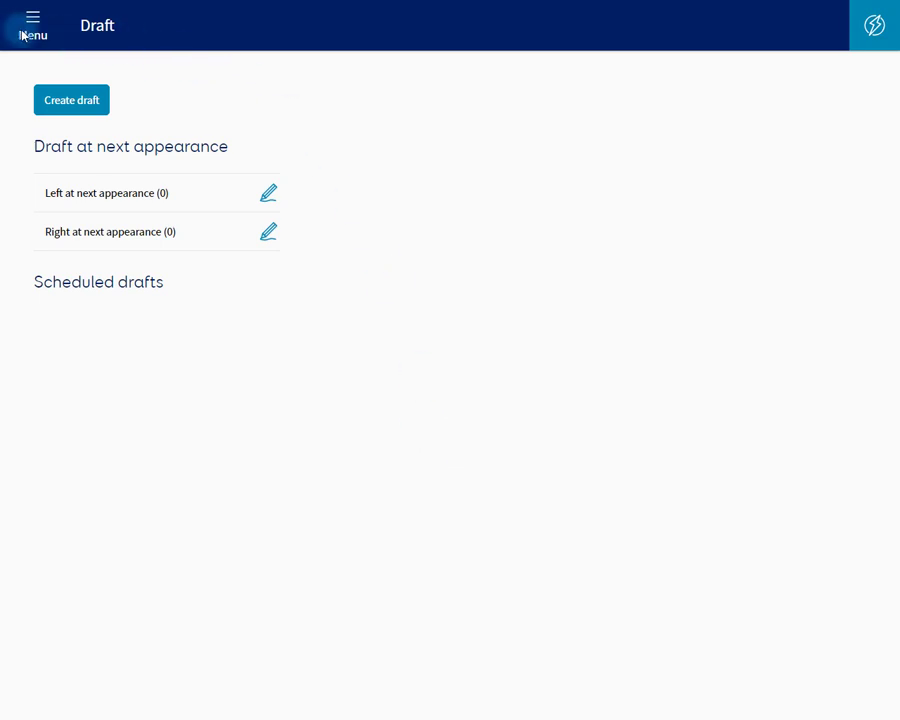
# - Return to the Draft overview and quick-draft cow 23 to the left
pyautogui.click(32, 18)
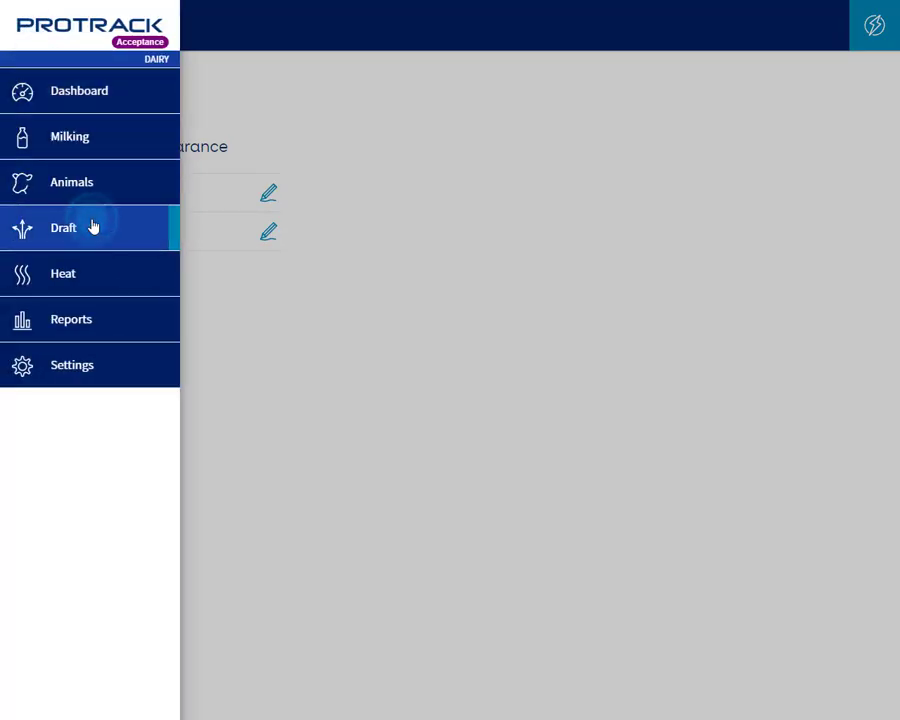
pyautogui.click(64, 228)
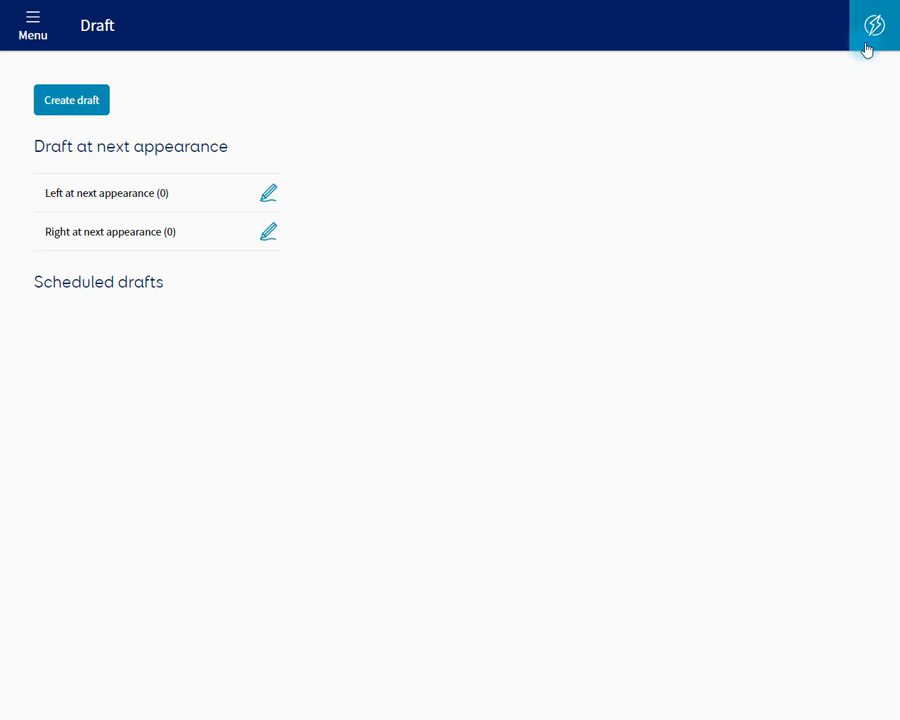
pyautogui.click(868, 24)
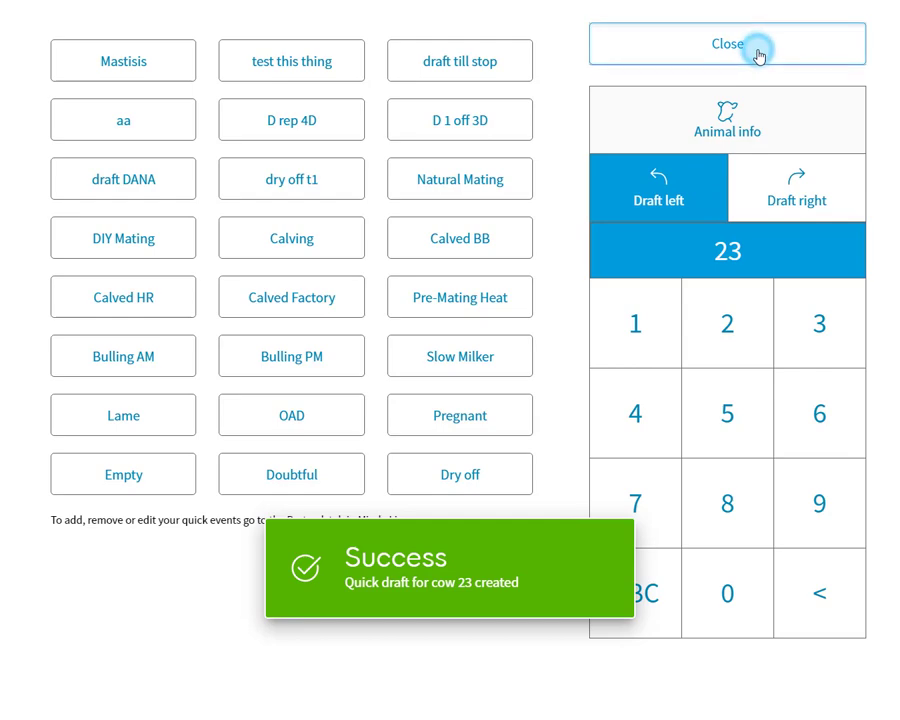
pyautogui.click(728, 44)
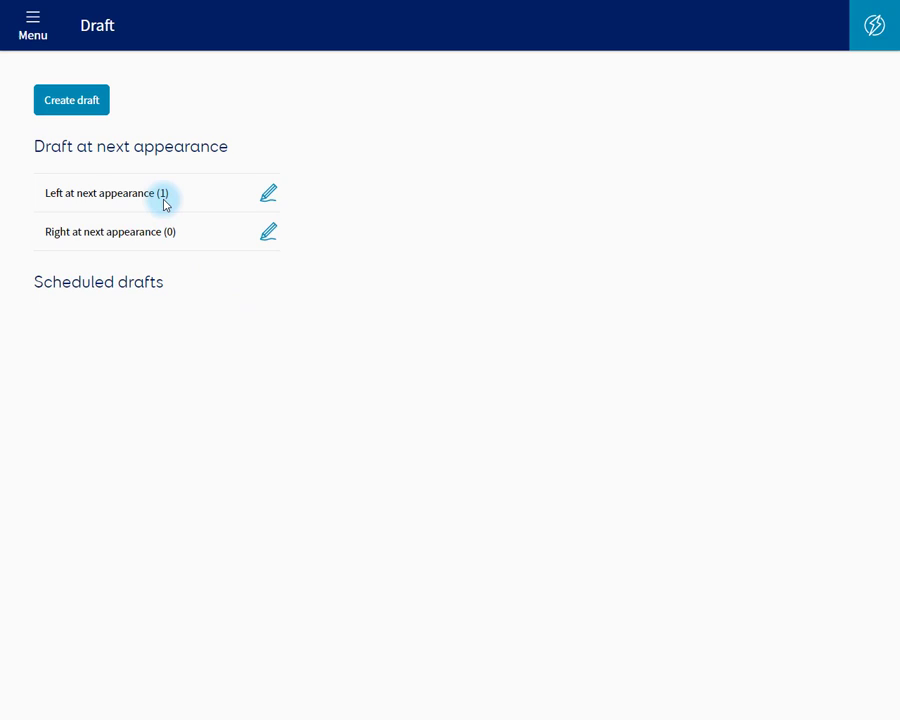
pyautogui.moveTo(288, 272)
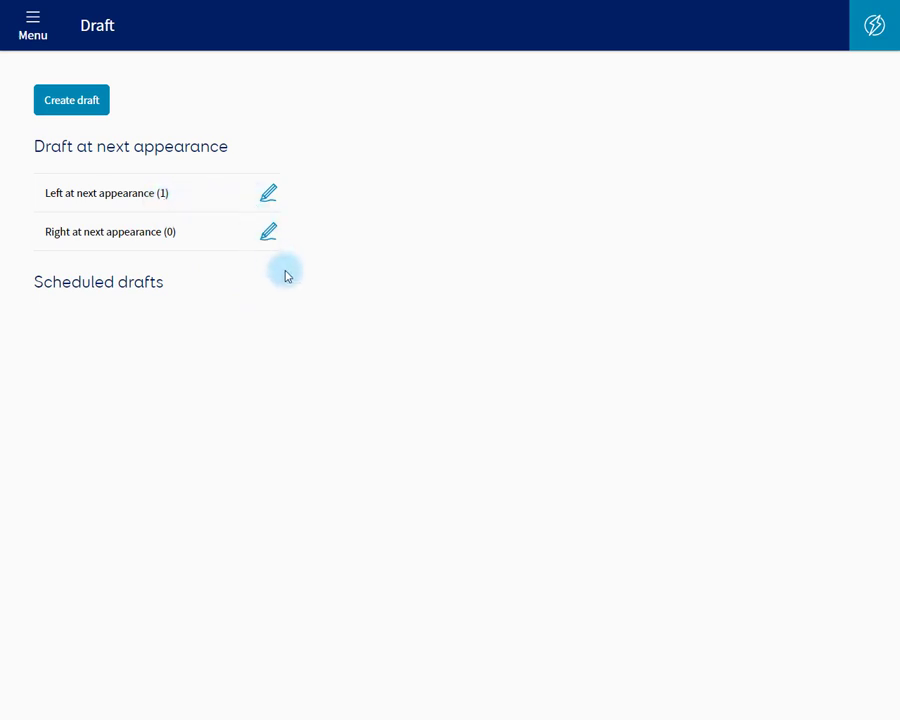
pyautogui.moveTo(436, 302)
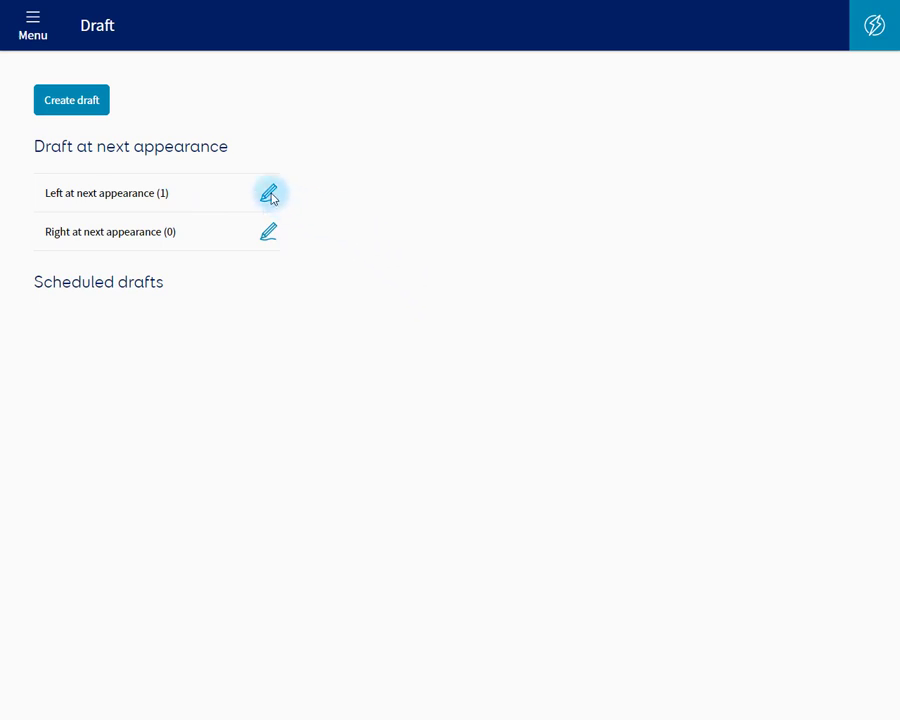
# - Add cow 25 to the Left at next appearance draft beside cow 23 and save
pyautogui.click(268, 192)
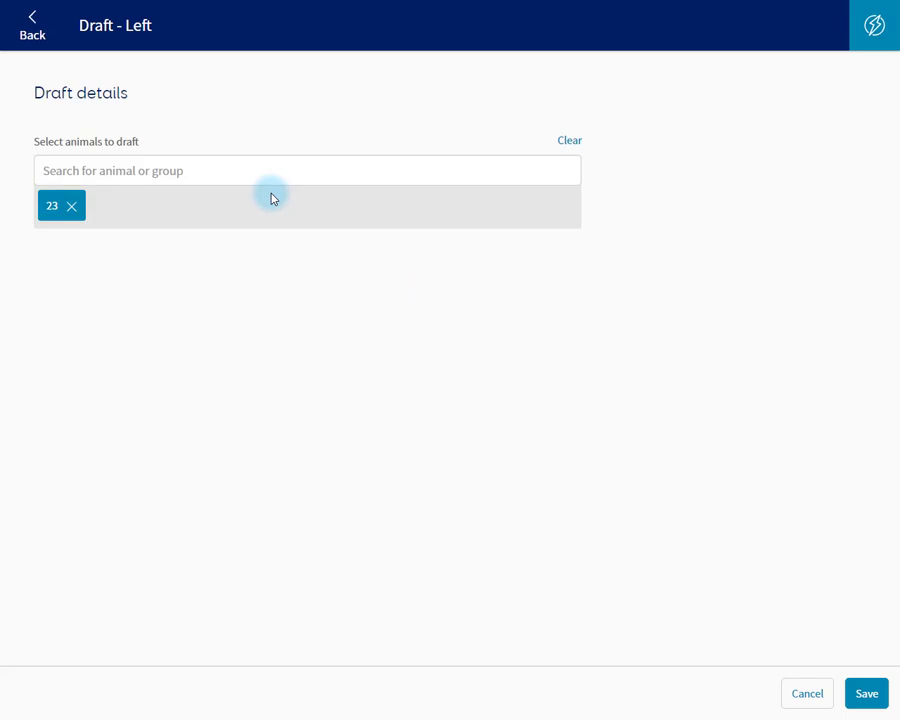
pyautogui.click(308, 170)
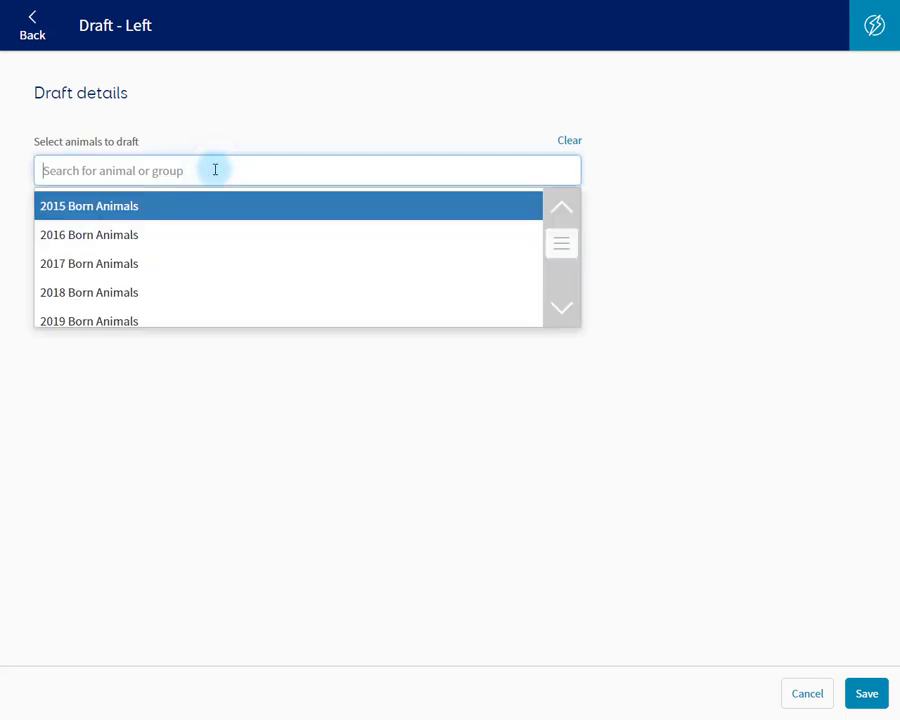
pyautogui.write('2')
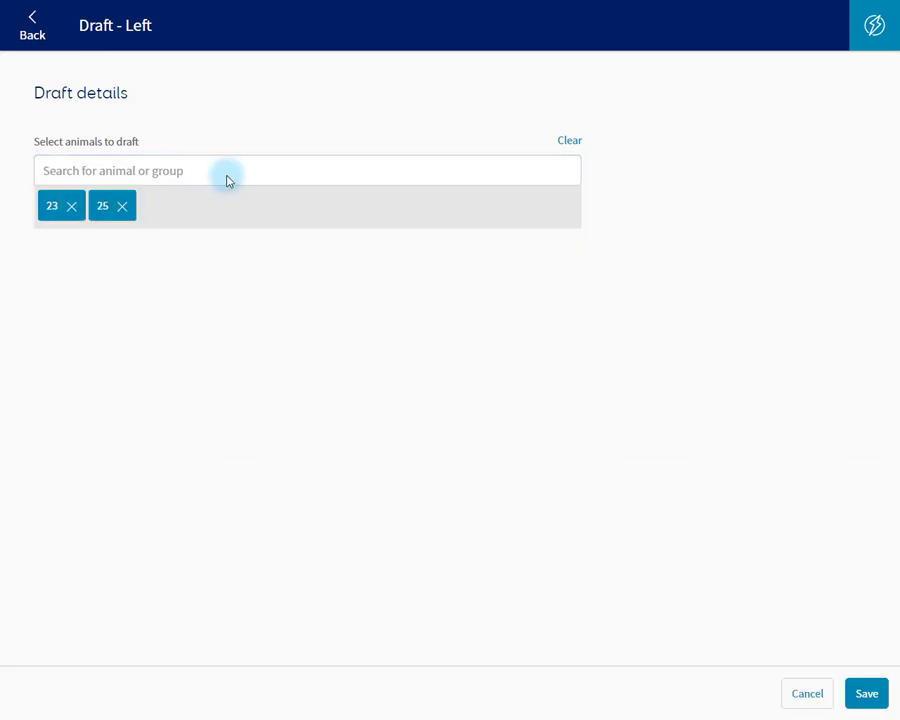
pyautogui.click(864, 692)
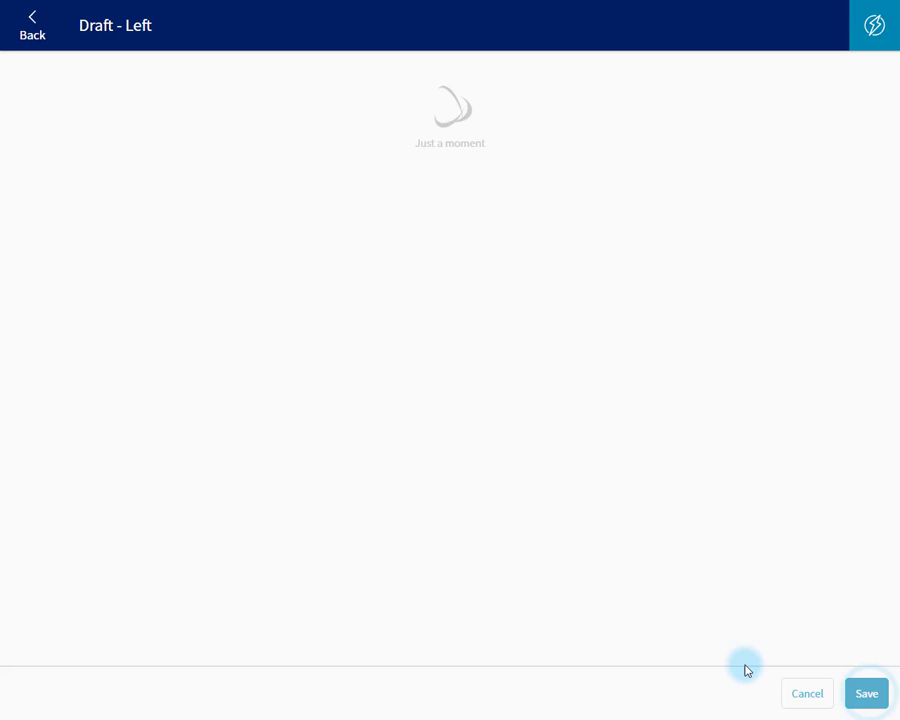
pyautogui.click(864, 692)
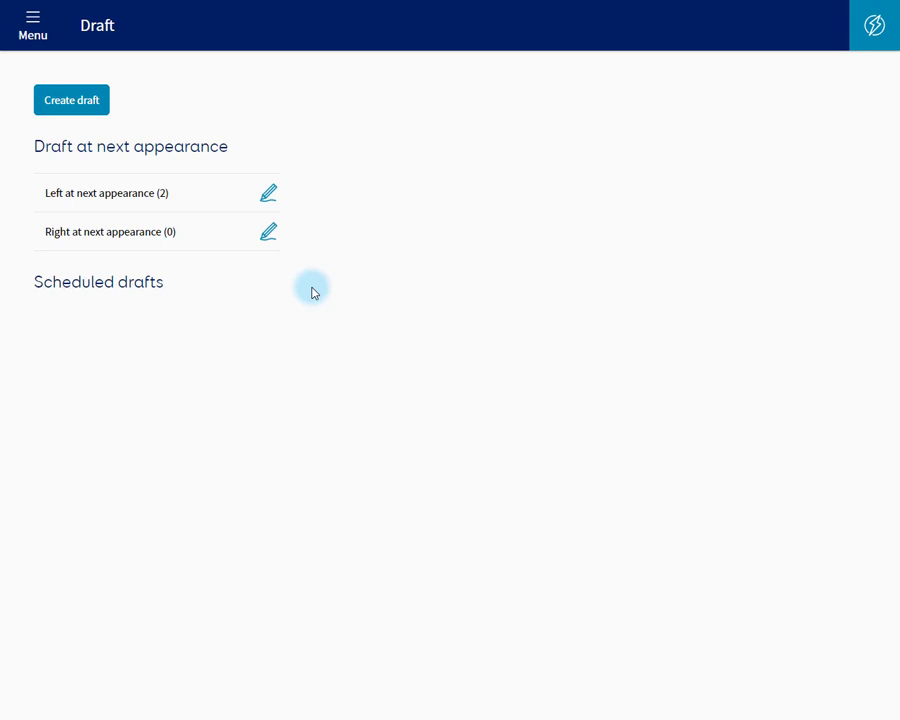
pyautogui.moveTo(130, 110)
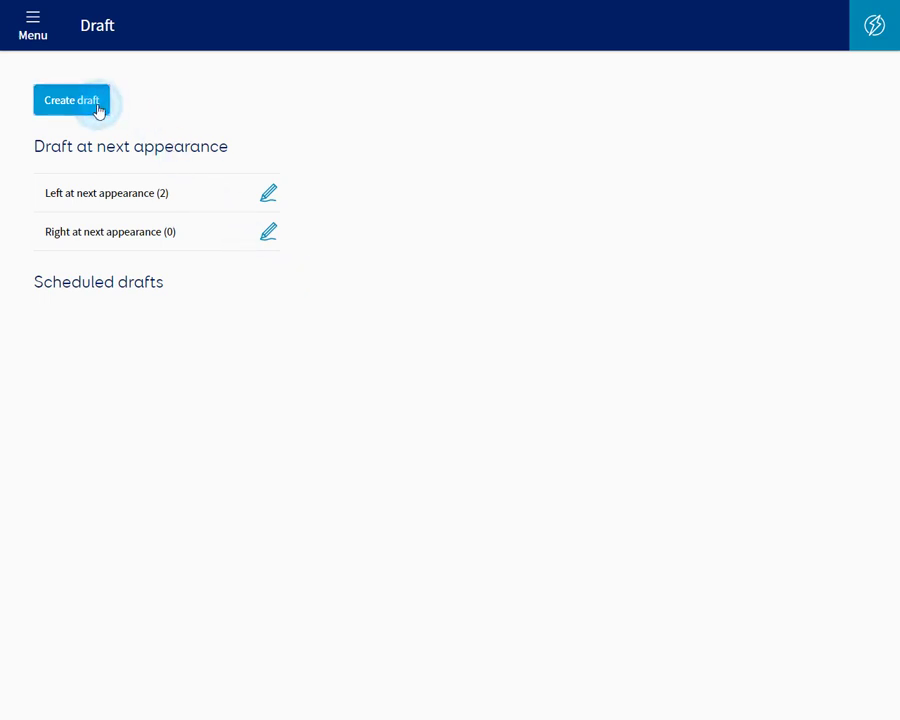
# - Create a right draft for animal 28 on a specific date, labelled Vet Check
pyautogui.click(72, 100)
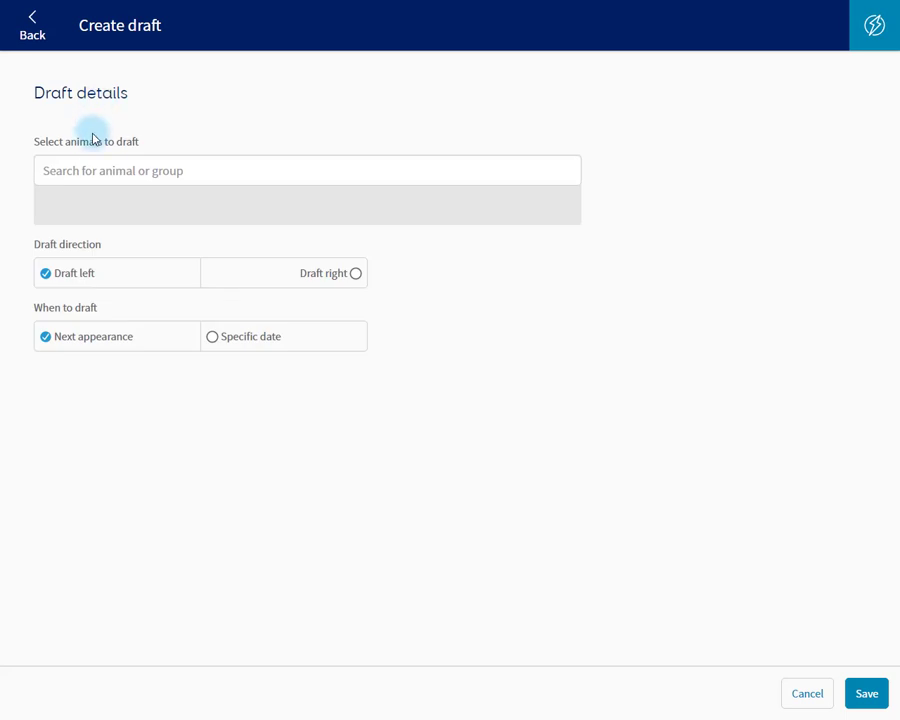
pyautogui.click(308, 170)
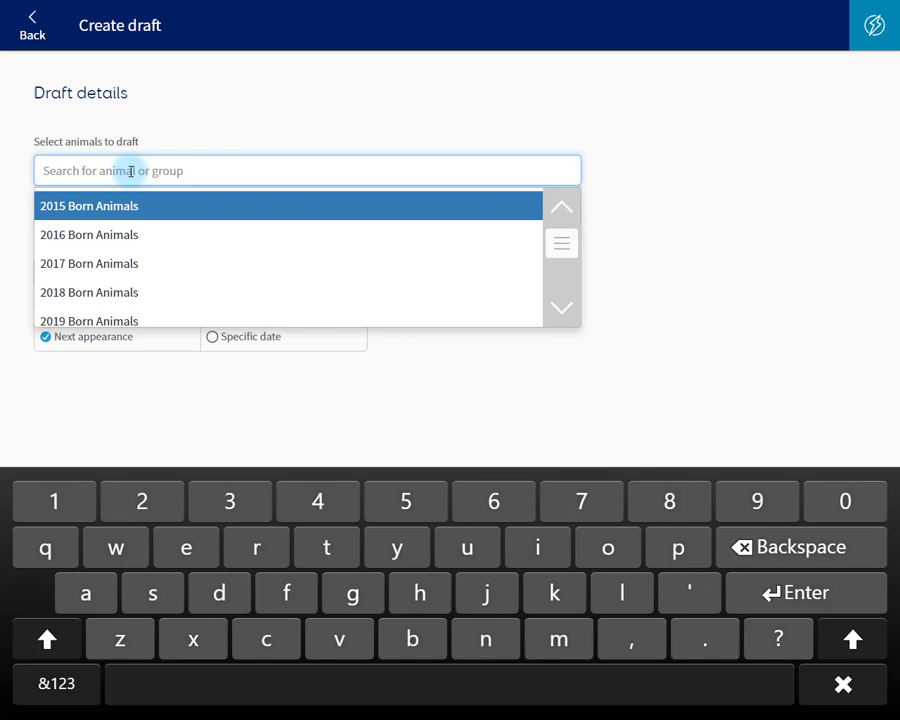
pyautogui.write('28')
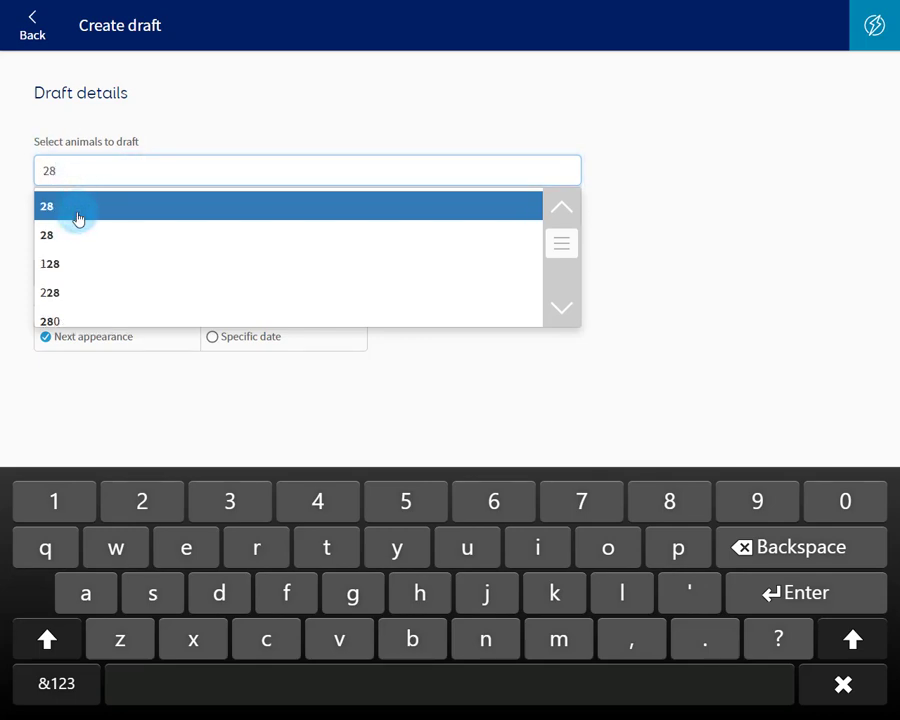
pyautogui.click(46, 206)
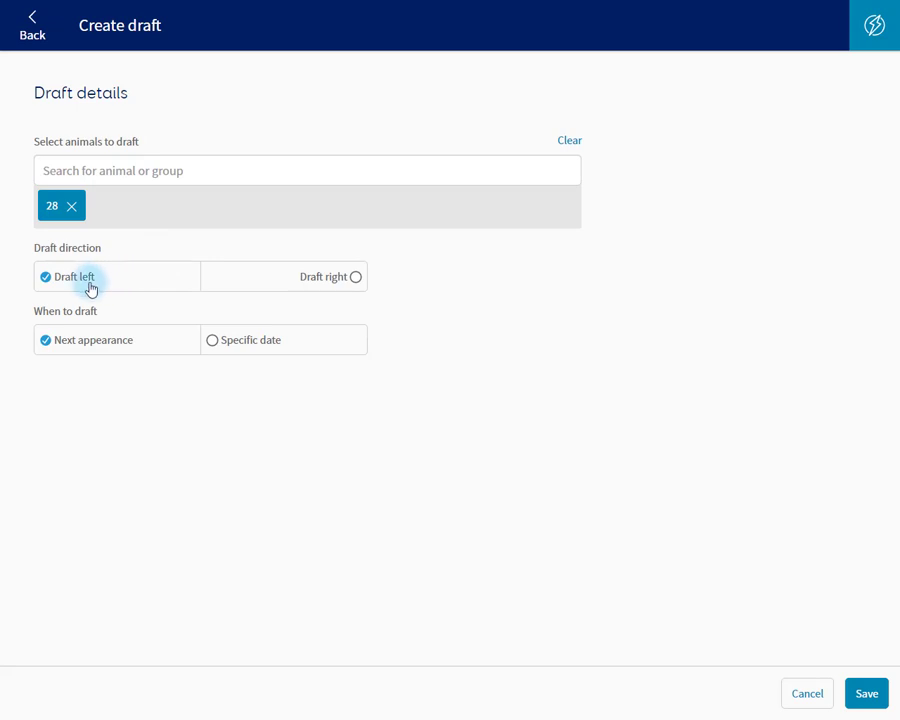
pyautogui.click(324, 276)
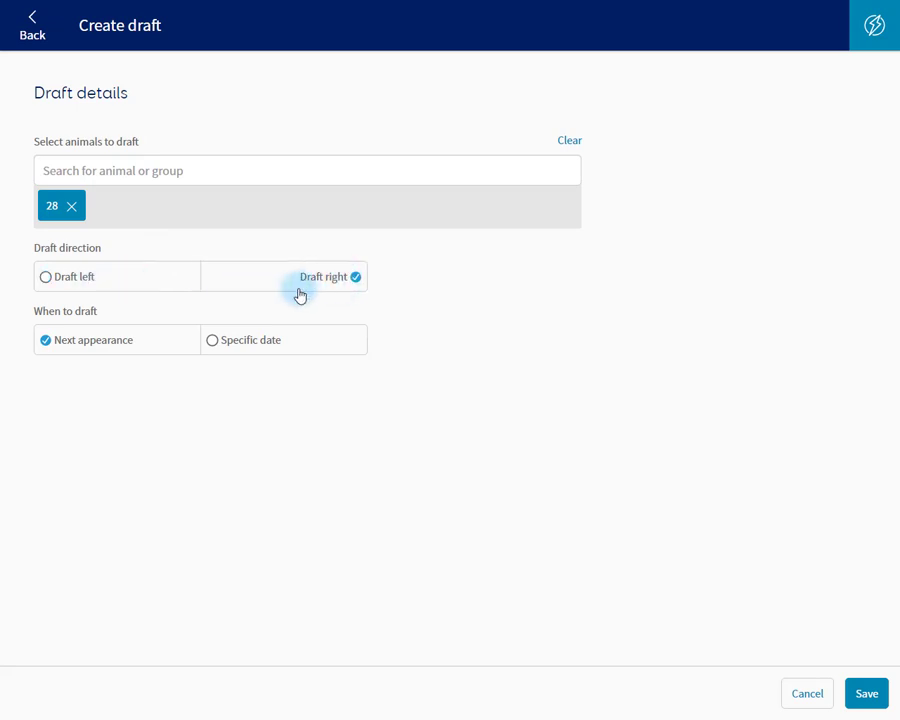
pyautogui.click(250, 340)
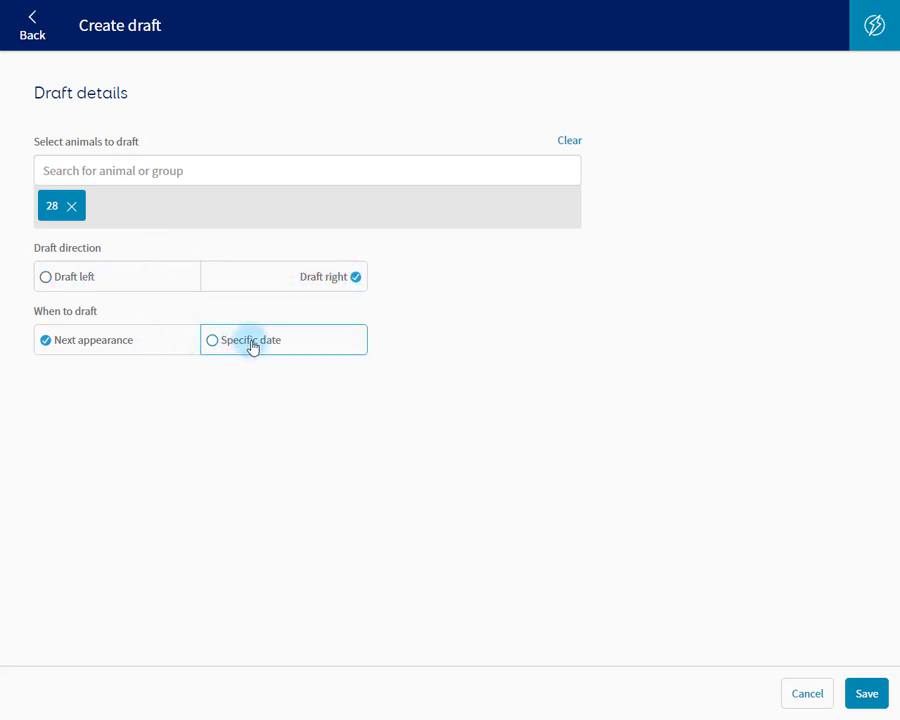
pyautogui.click(212, 340)
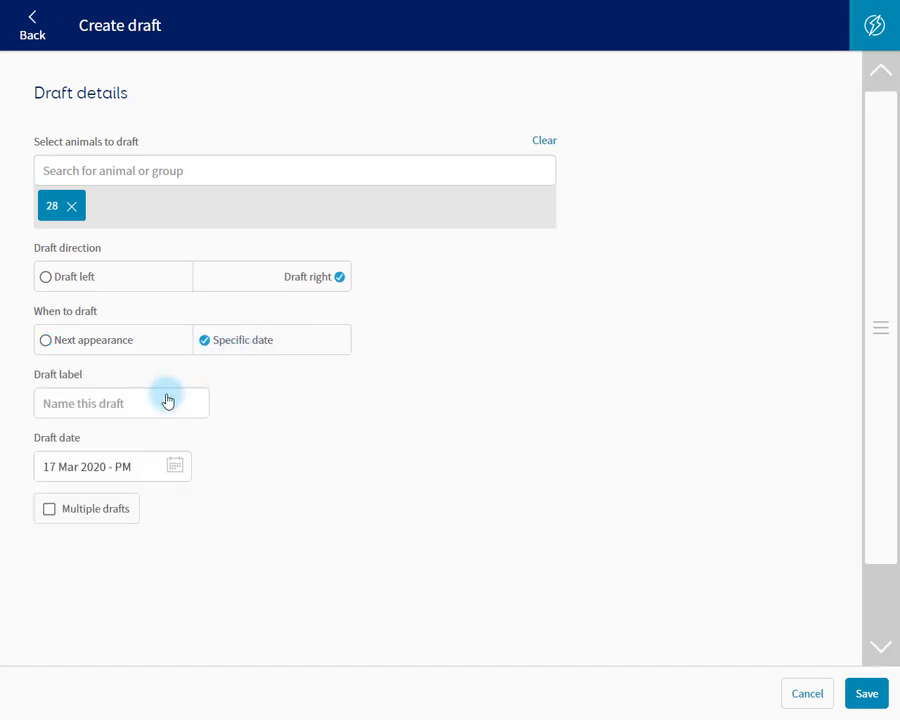
pyautogui.click(120, 404)
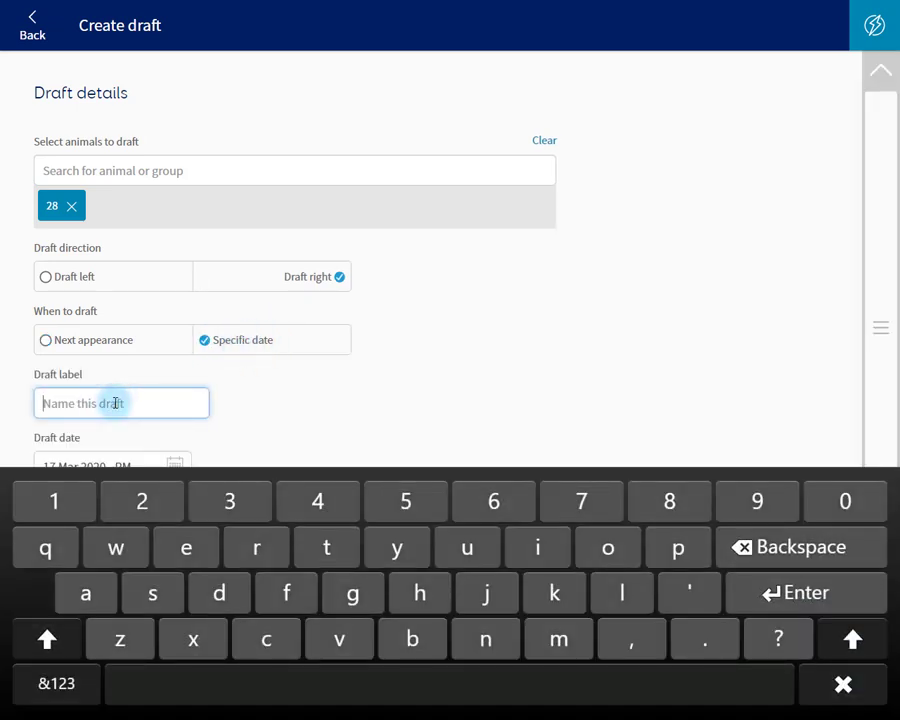
pyautogui.write('Vet Check')
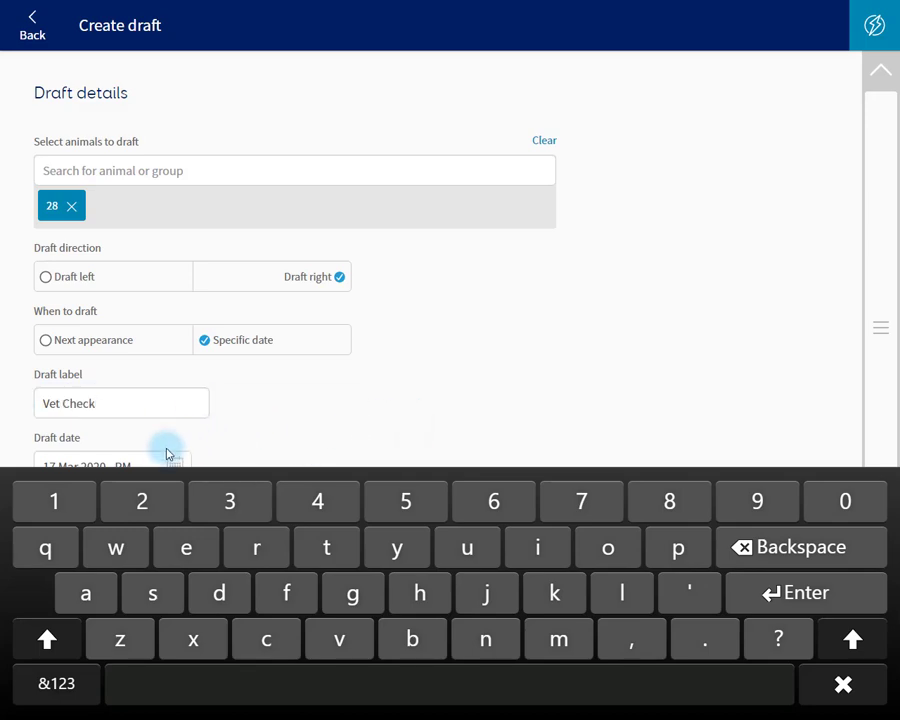
# - Set the draft date to 19 Mar 2020 AM and save the Vet Check draft
pyautogui.click(176, 456)
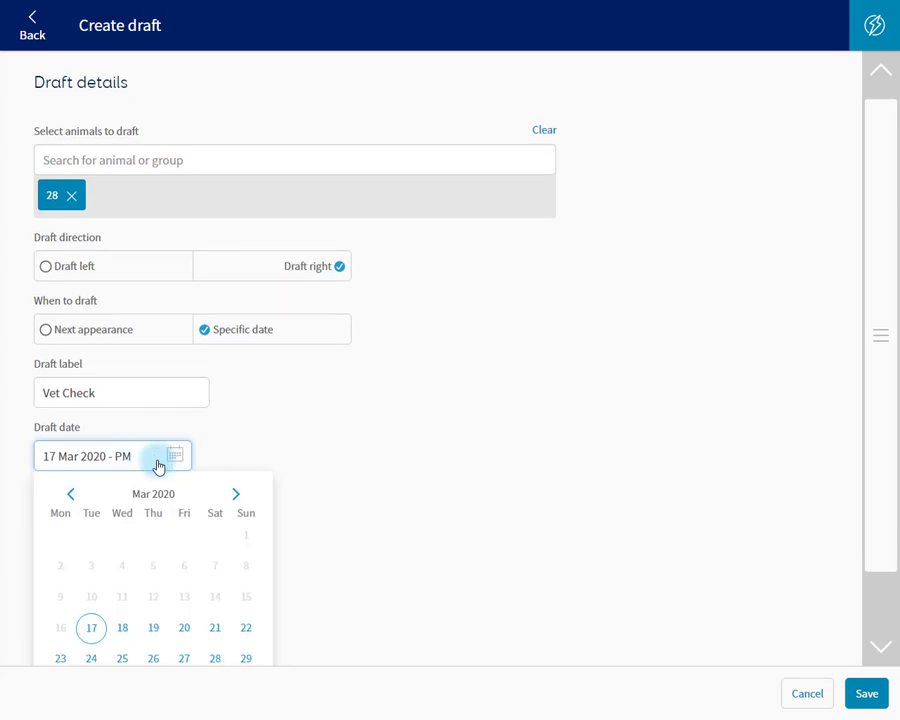
pyautogui.moveTo(152, 628)
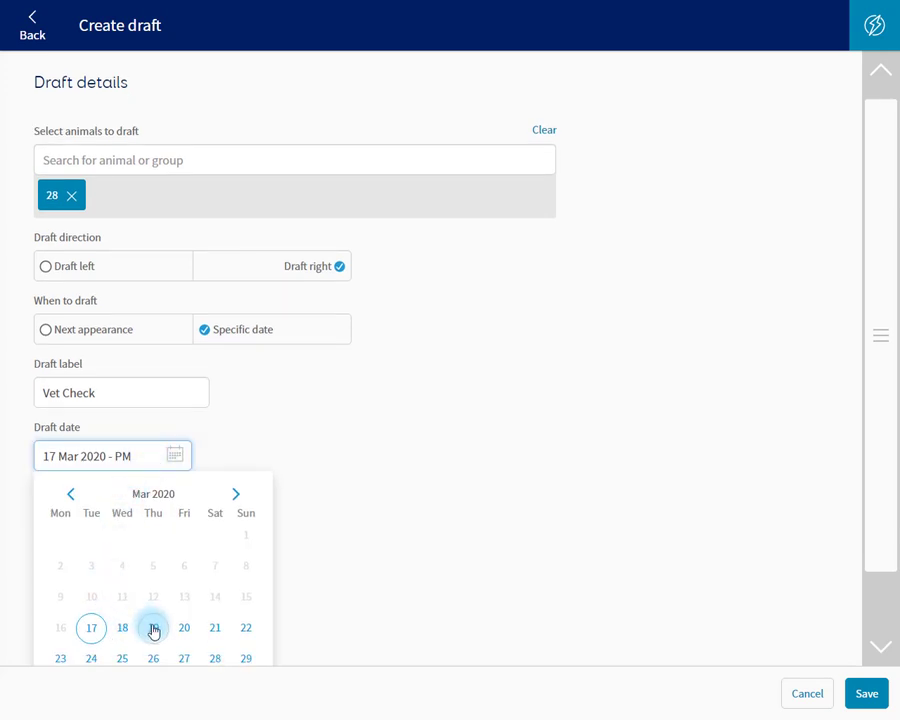
pyautogui.click(152, 628)
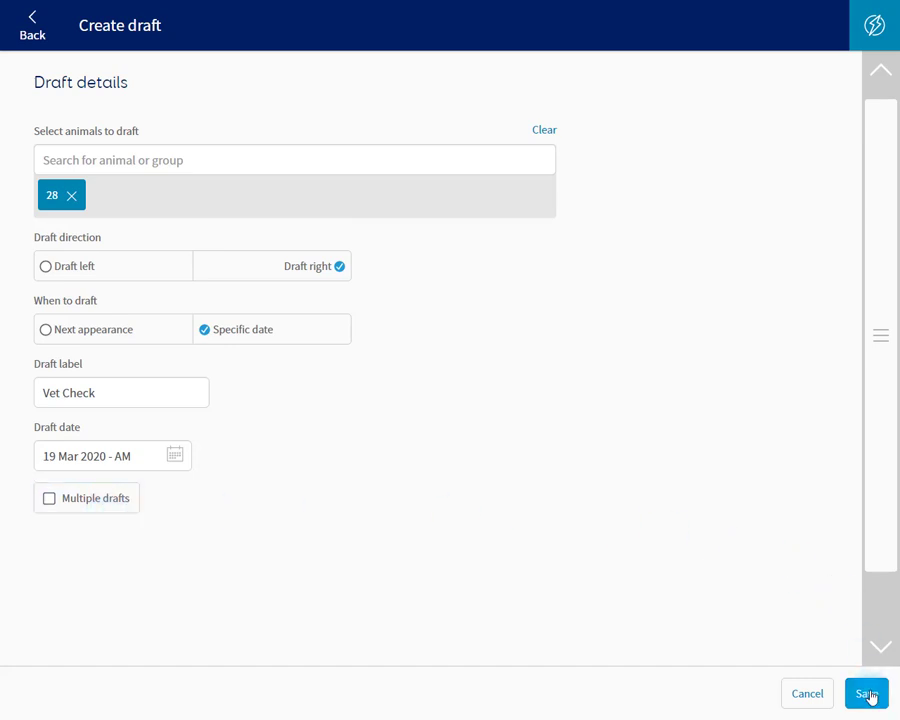
pyautogui.click(866, 692)
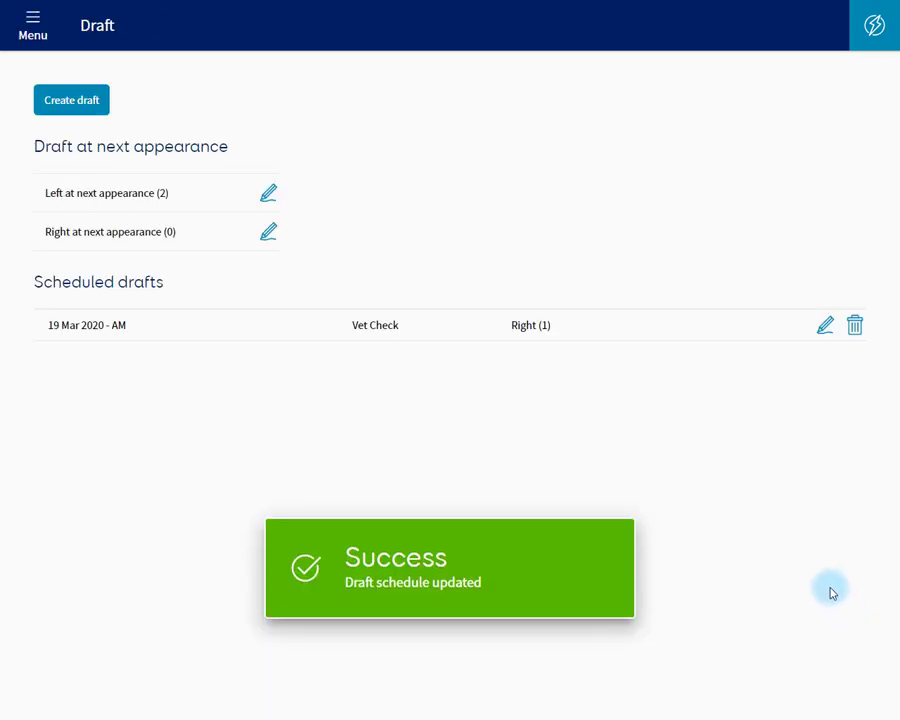
pyautogui.moveTo(164, 348)
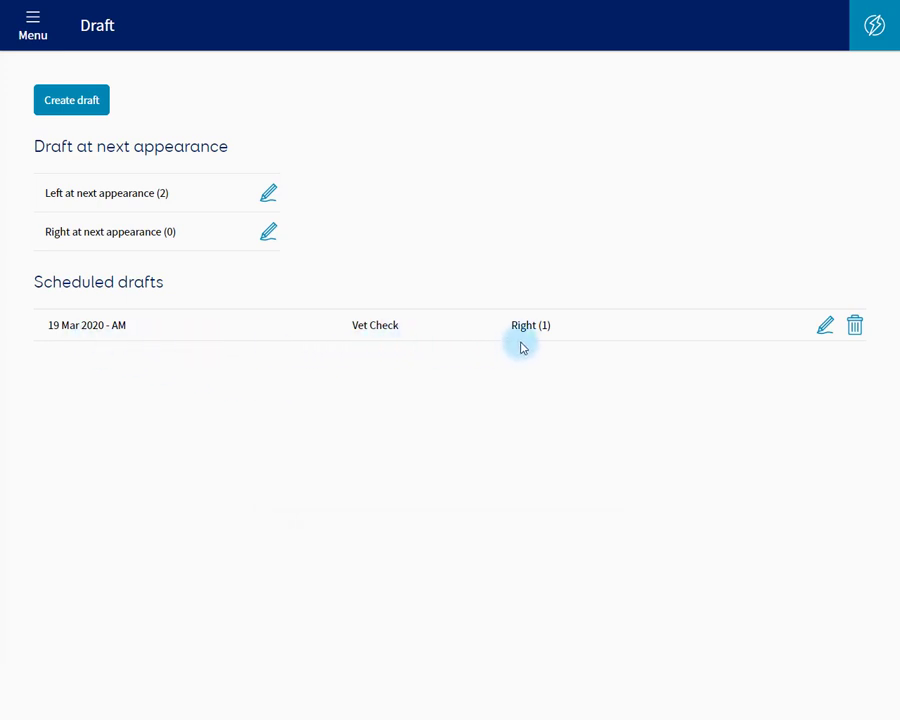
pyautogui.moveTo(828, 388)
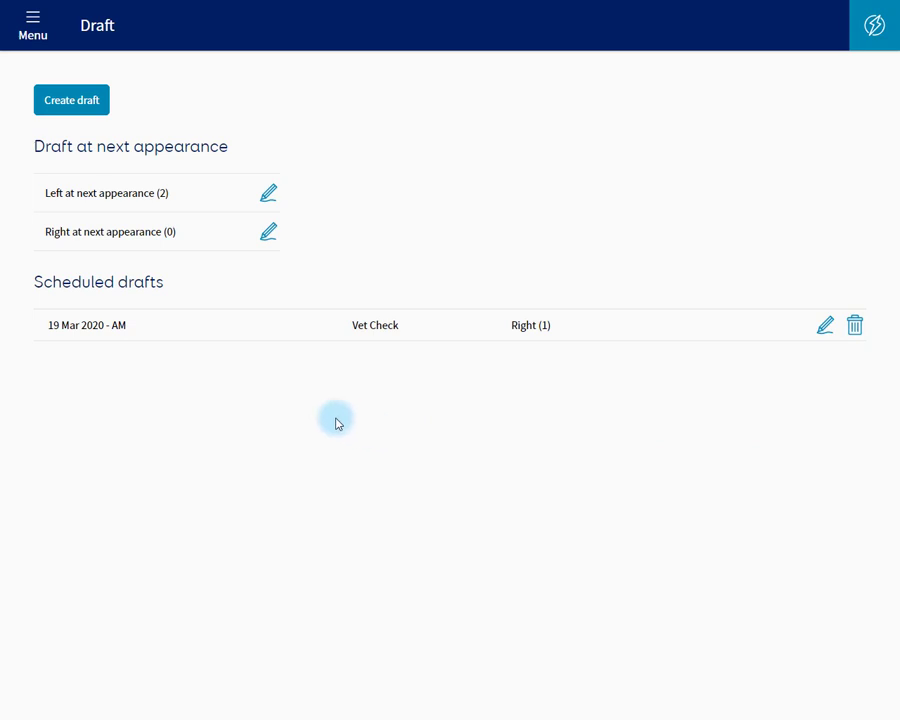
pyautogui.moveTo(122, 112)
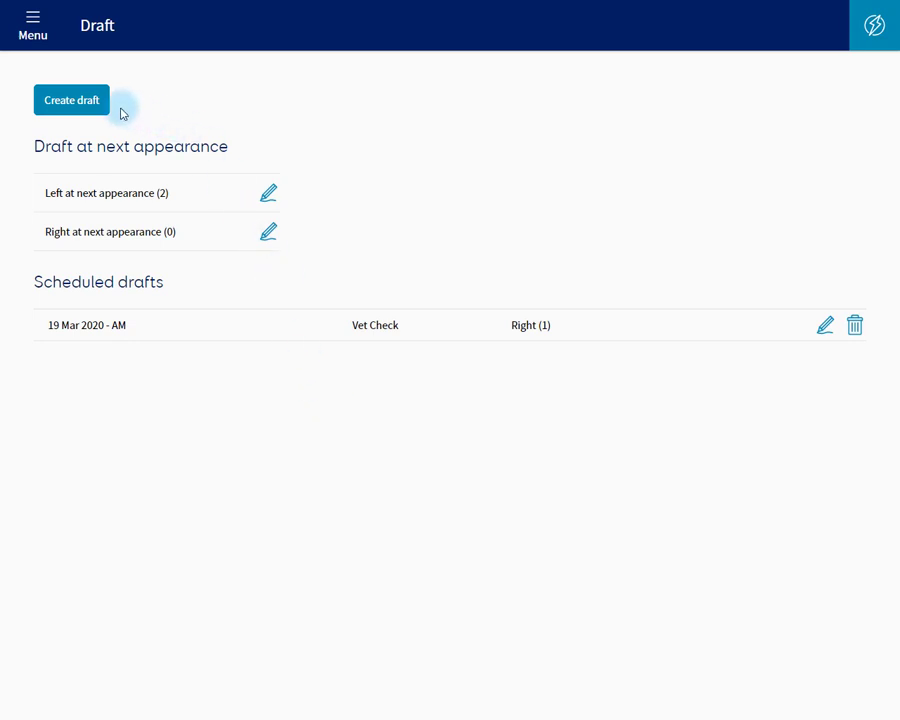
# - Create a left draft for animal 42 on a specific date, labelled Check cow
pyautogui.click(72, 100)
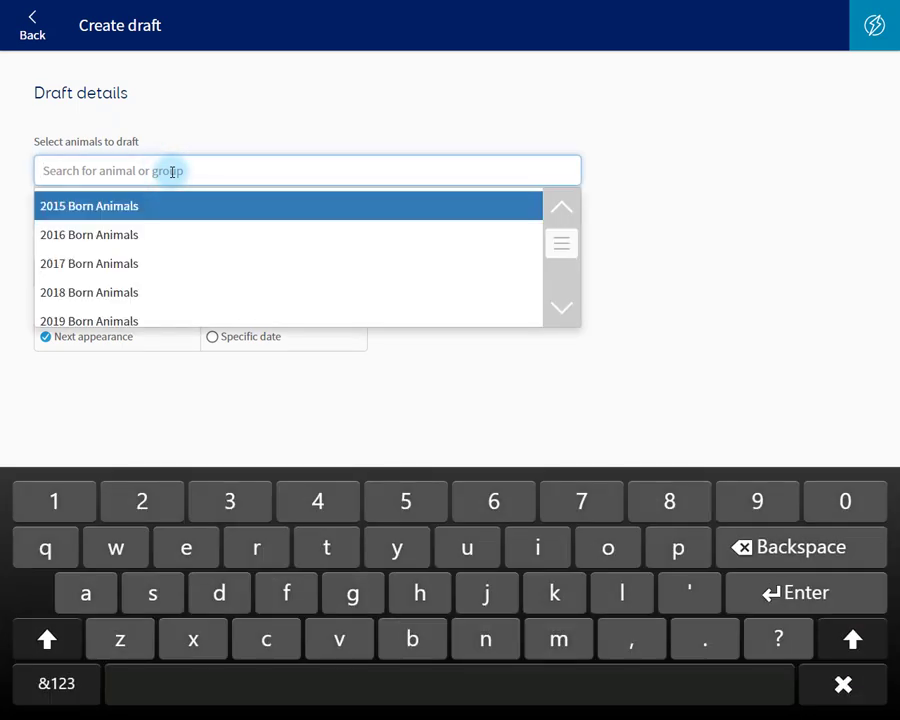
pyautogui.write('42')
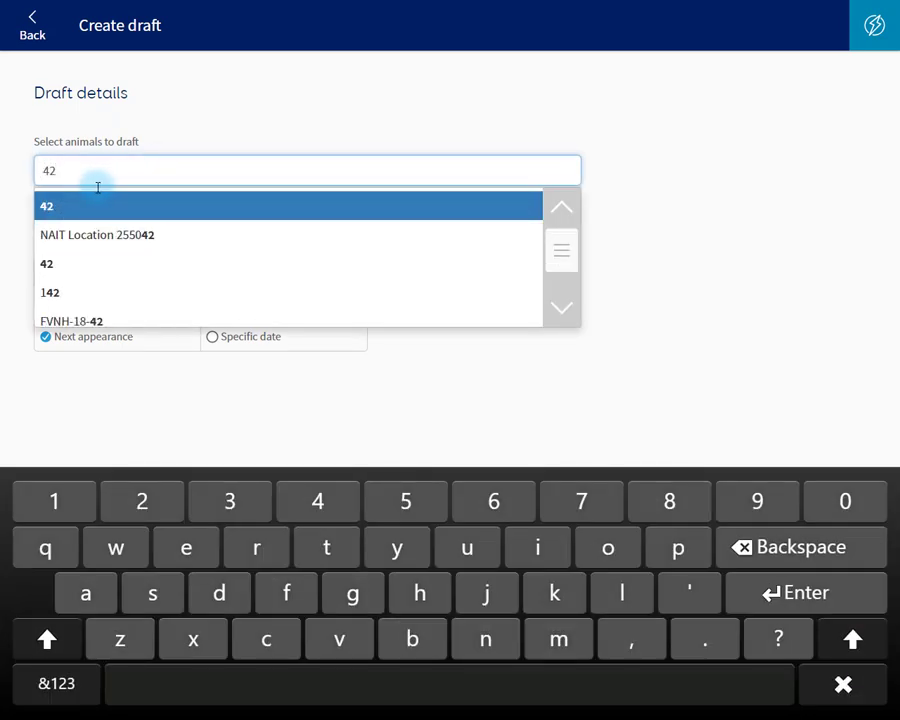
pyautogui.click(46, 206)
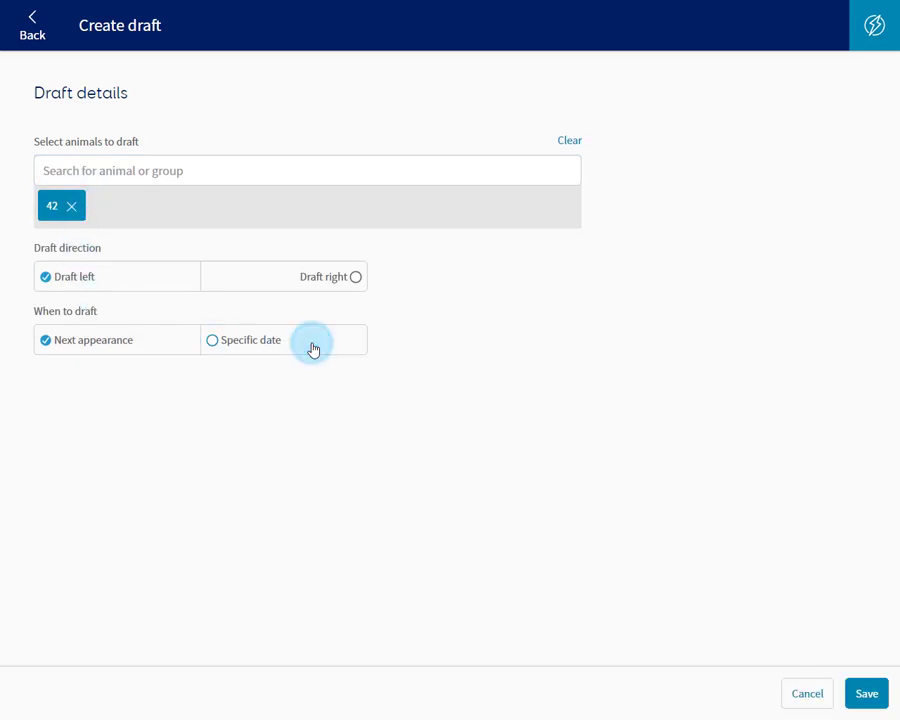
pyautogui.click(212, 340)
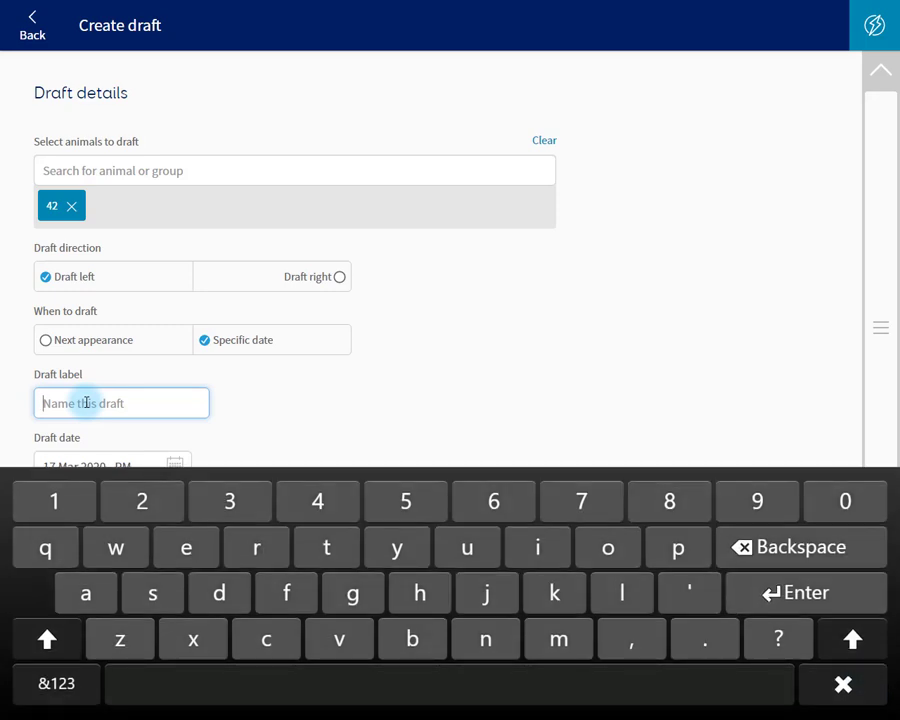
pyautogui.write('Check cow')
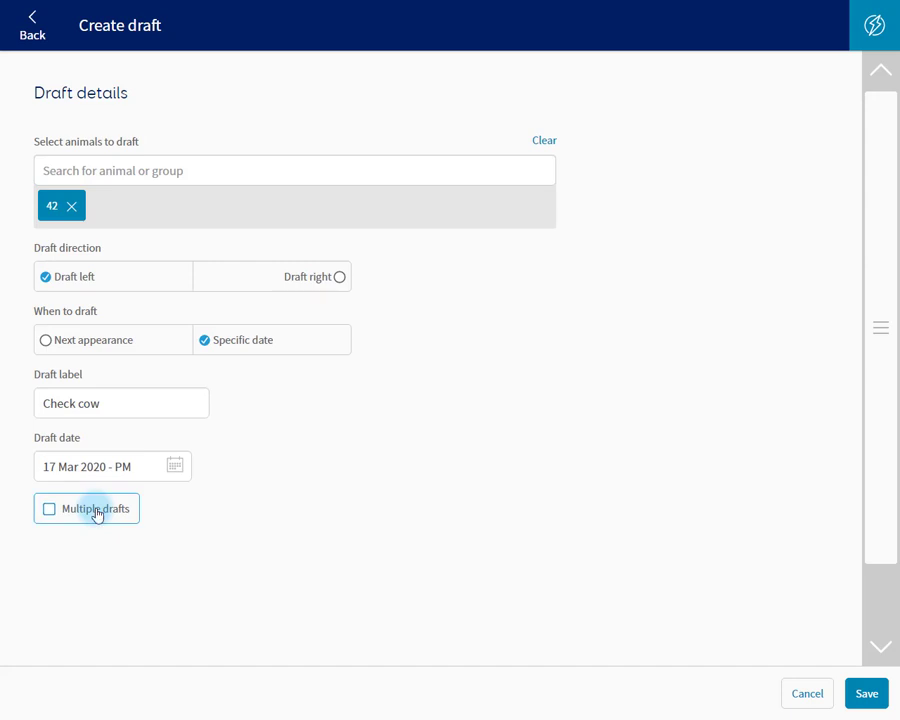
# - Make the draft repeat every AM session until 20 Mar 2020 and save it
pyautogui.click(48, 508)
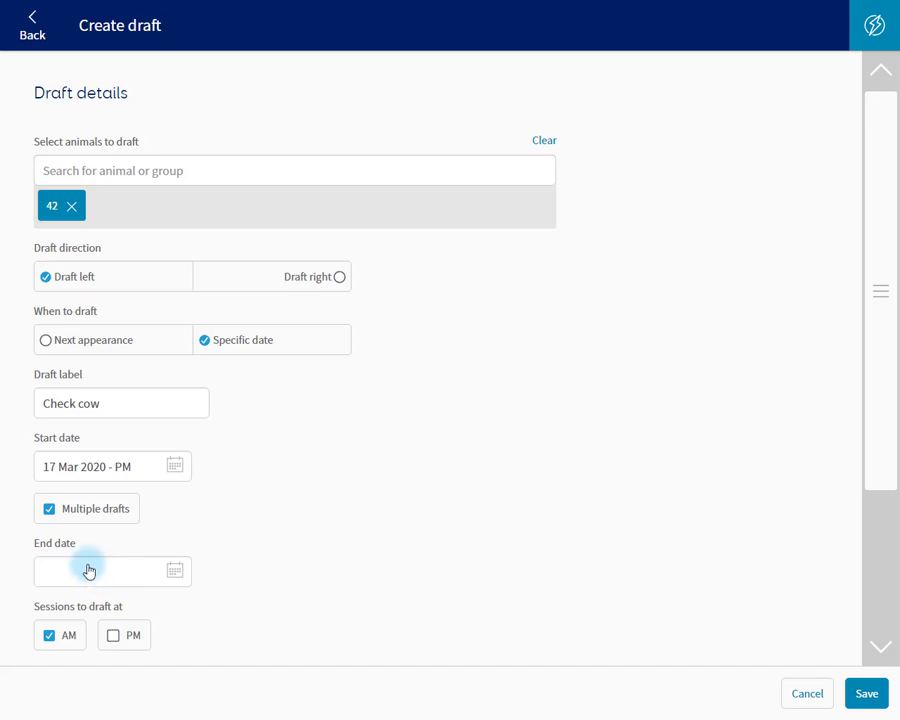
pyautogui.moveTo(128, 578)
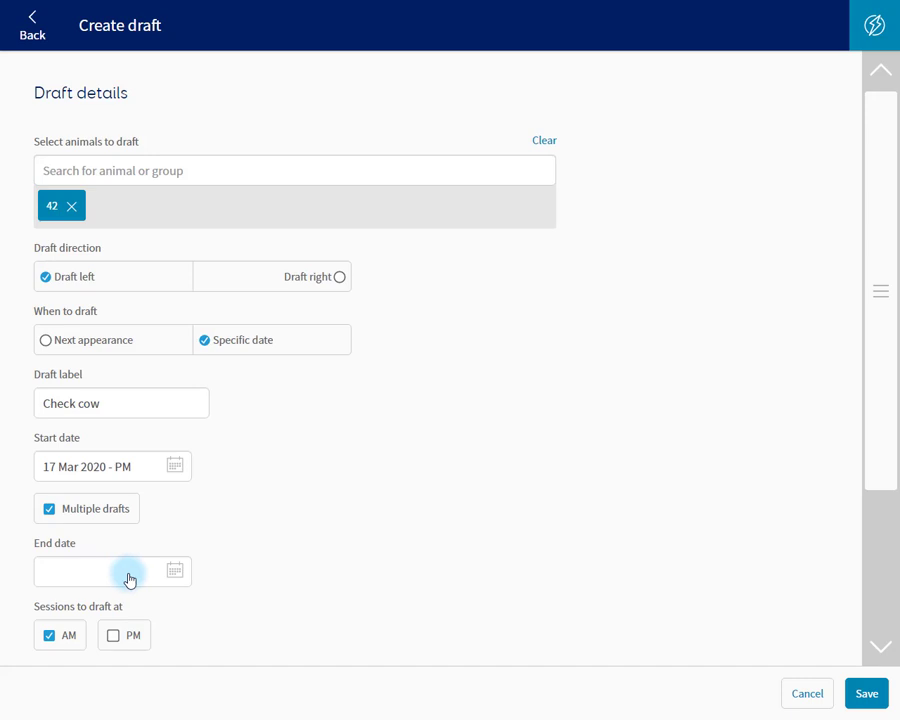
pyautogui.click(100, 572)
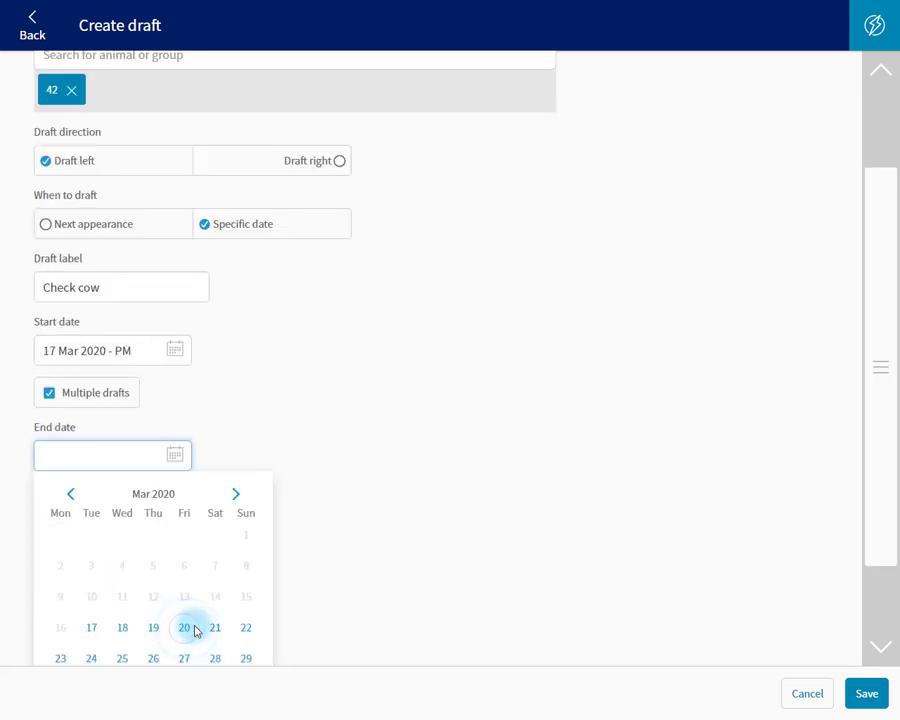
pyautogui.click(184, 628)
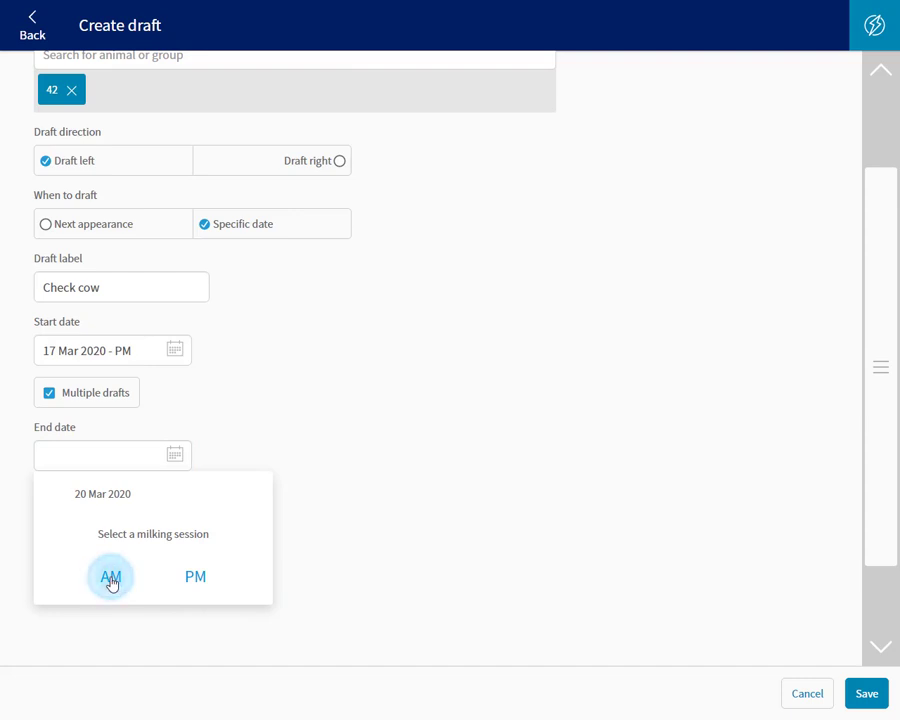
pyautogui.click(112, 576)
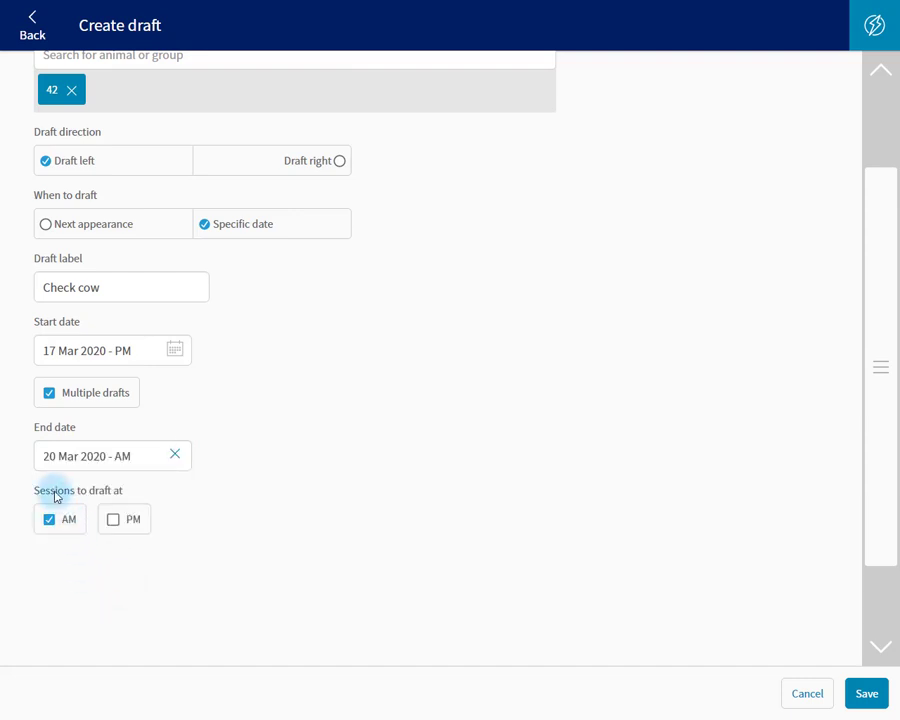
pyautogui.moveTo(68, 540)
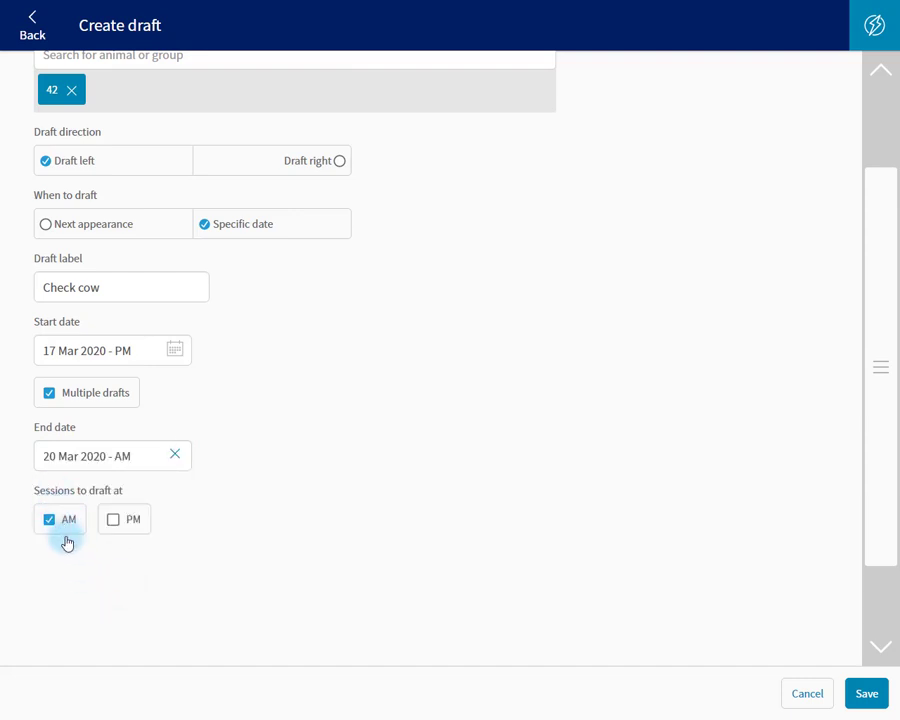
pyautogui.moveTo(240, 532)
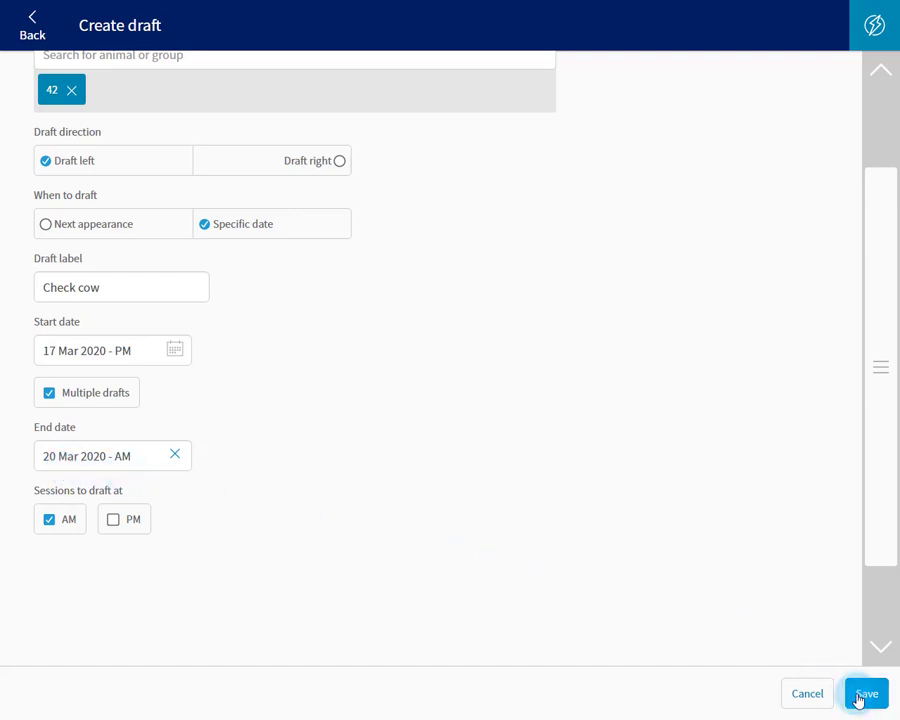
pyautogui.click(864, 692)
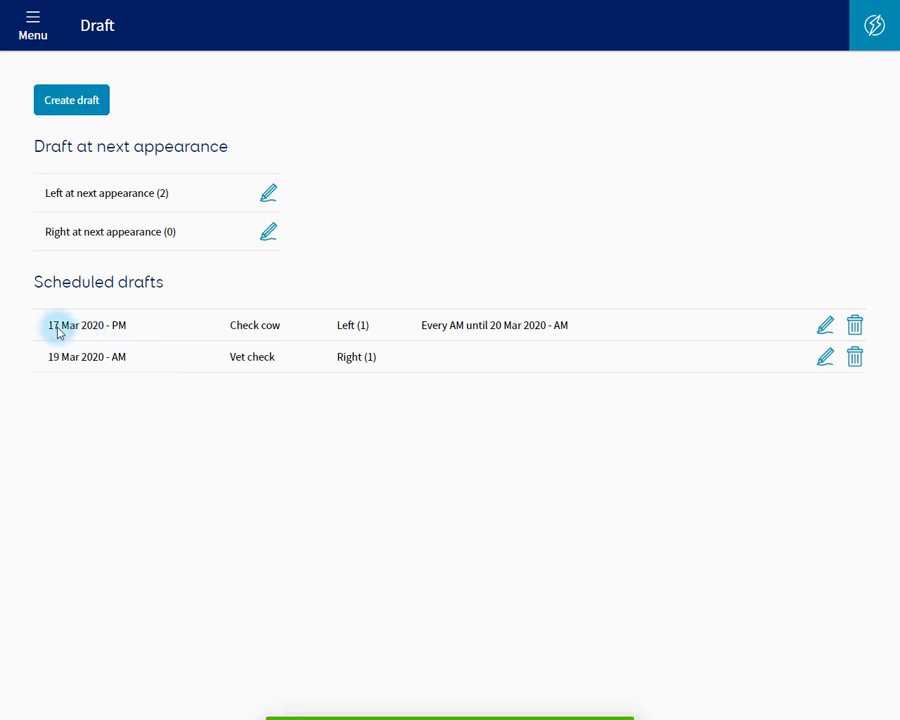
pyautogui.moveTo(84, 348)
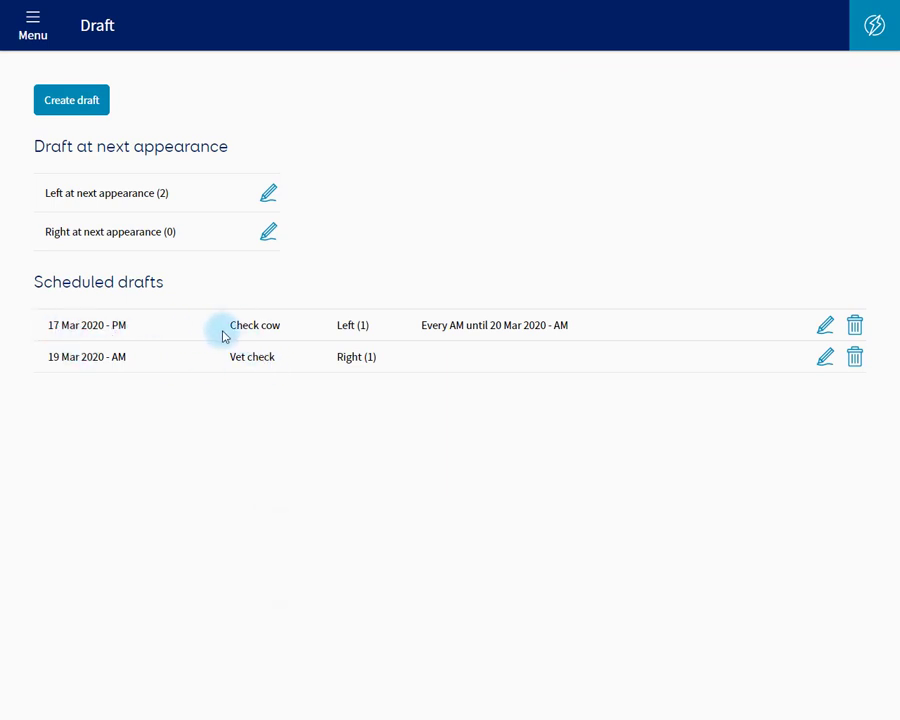
pyautogui.moveTo(160, 332)
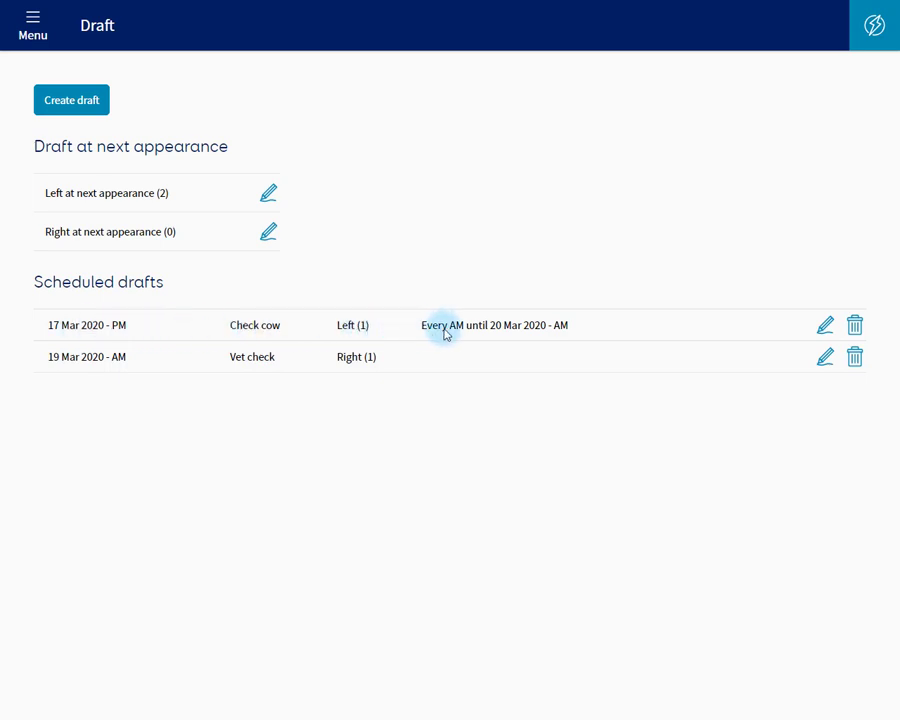
pyautogui.moveTo(530, 332)
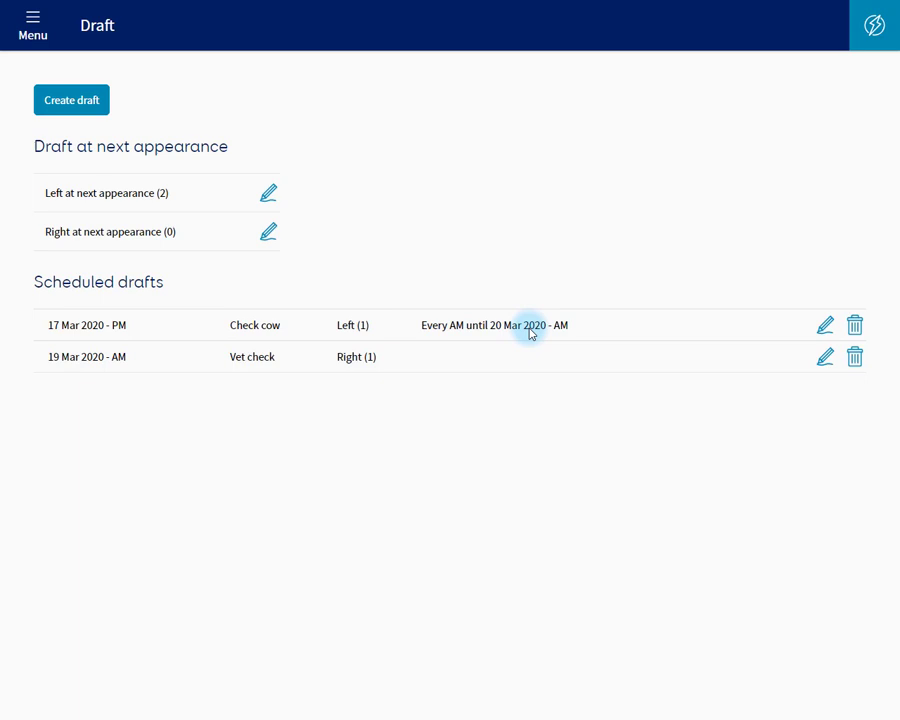